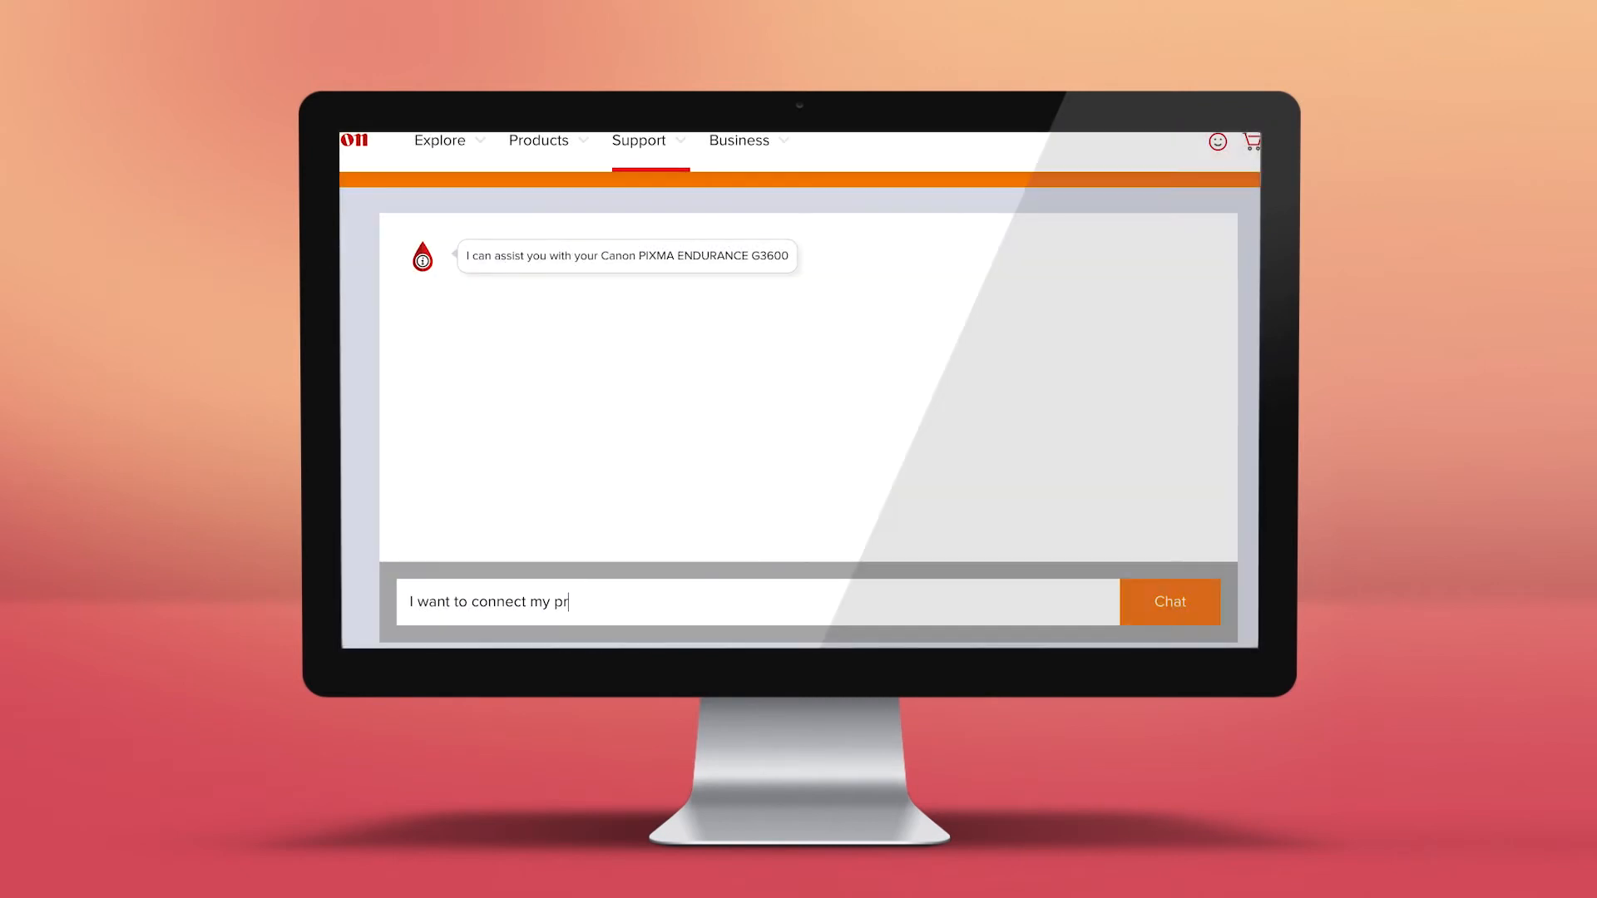
Step: Send the PIXMA ENDURANCE G3600 connection question so a Print Assist support expert joins the chat
{"action": "left_click", "coordinate": [1170, 603]}
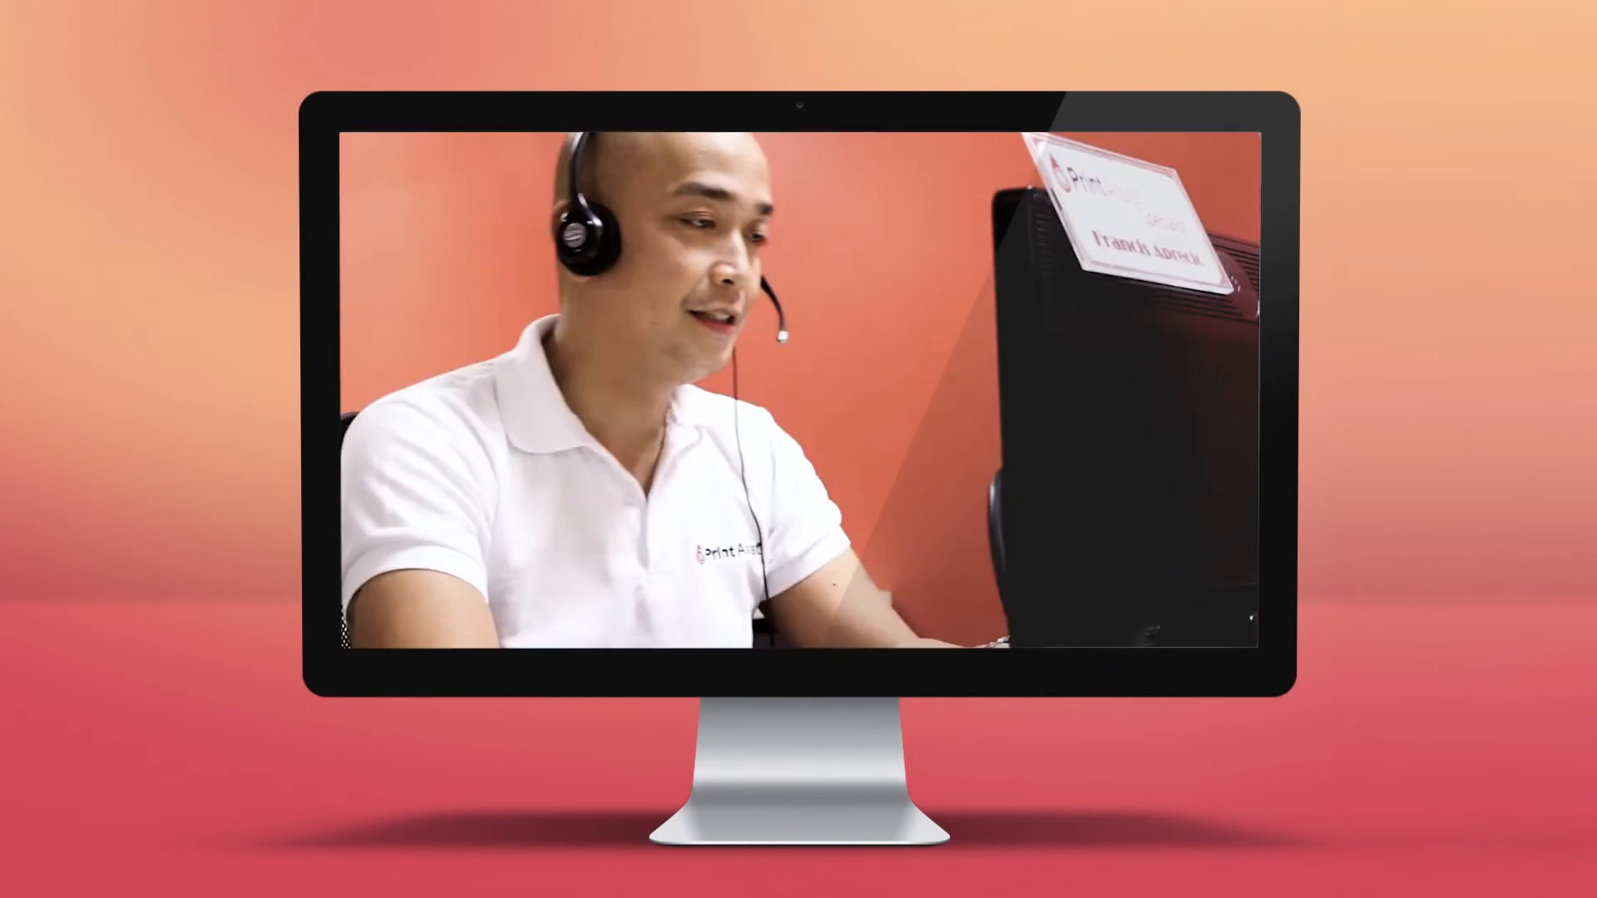